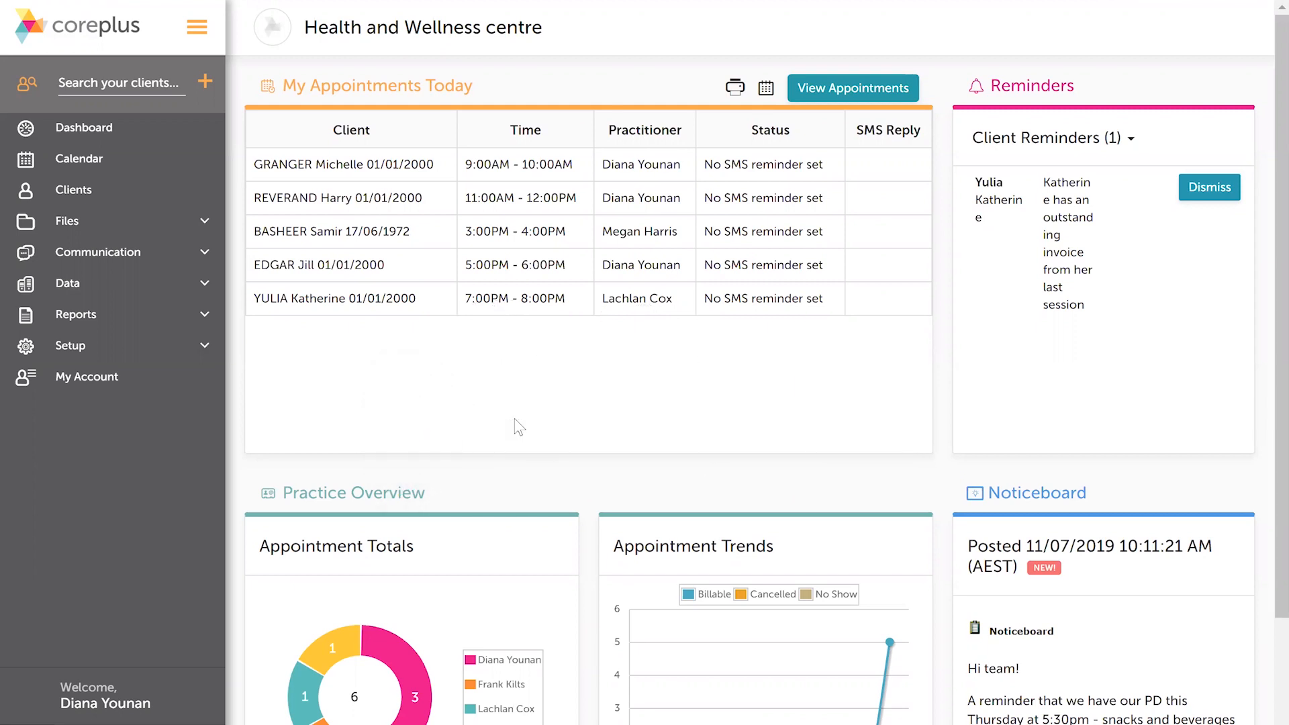
Enable the Secure Messaging add-on from Setup > Add Ons and accept its charges and terms
left_click(70, 345)
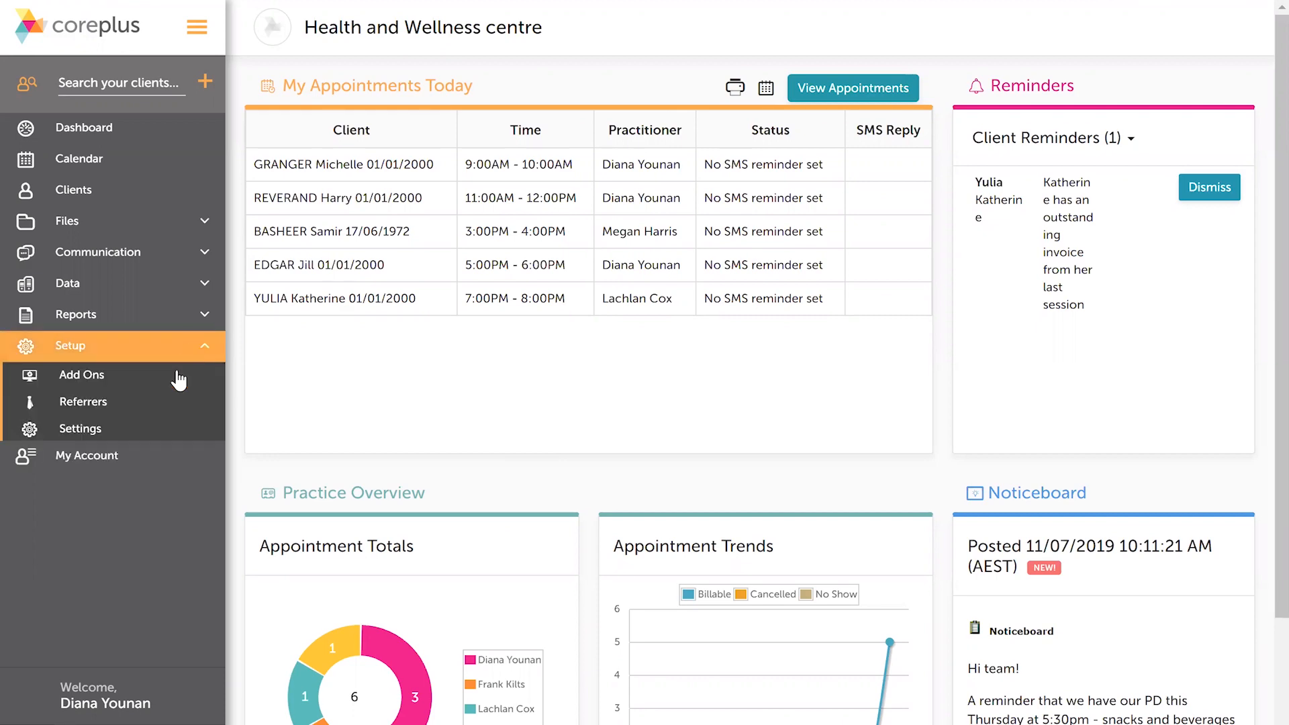
left_click(82, 375)
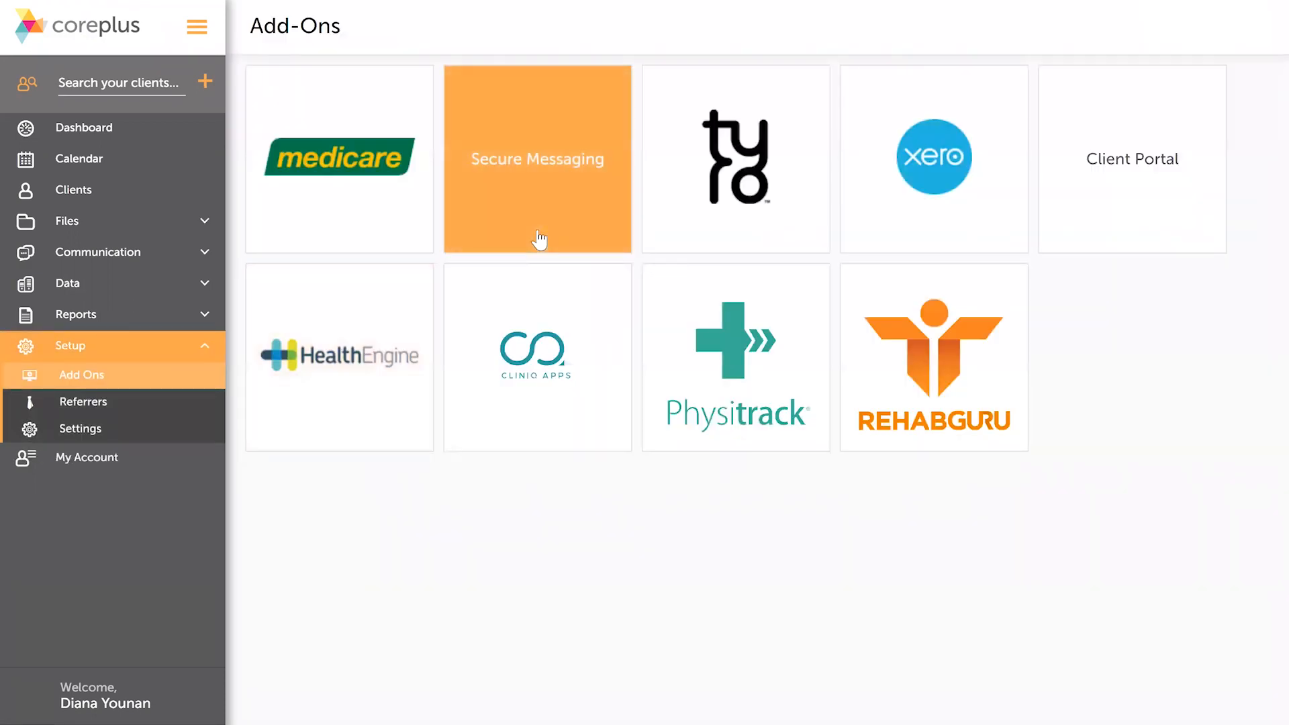
left_click(537, 158)
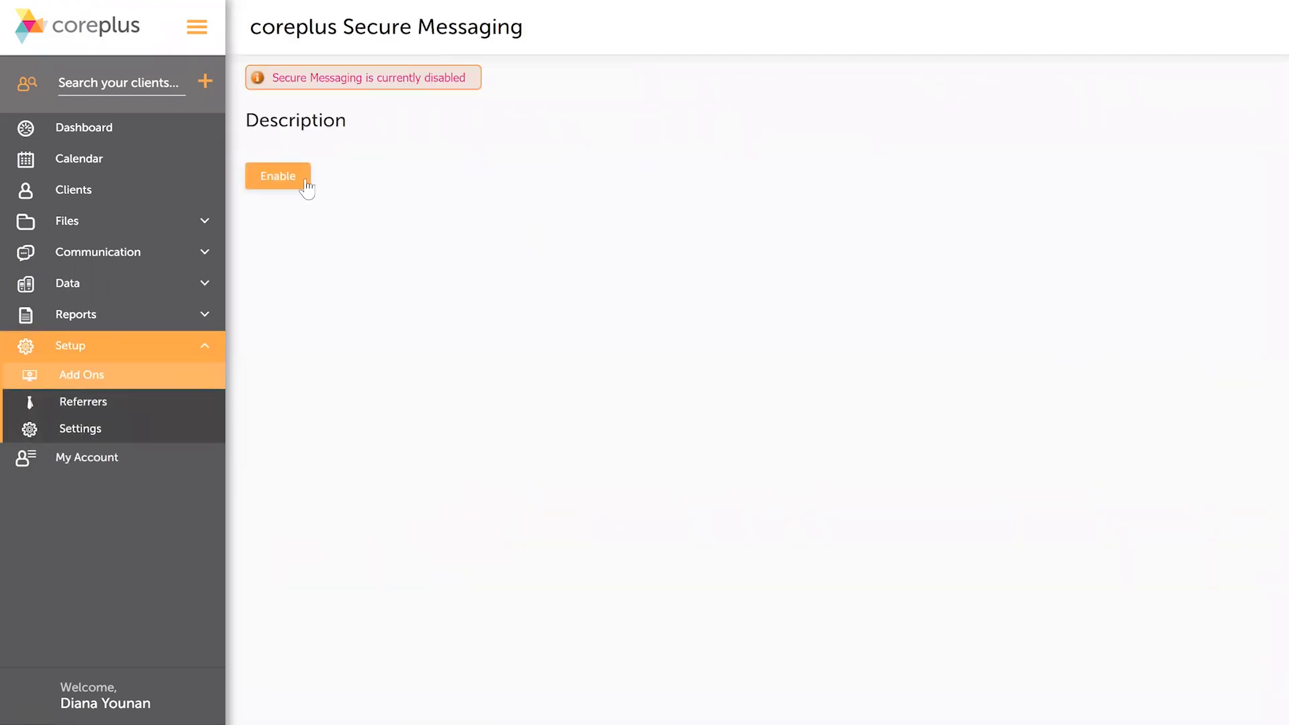
left_click(277, 175)
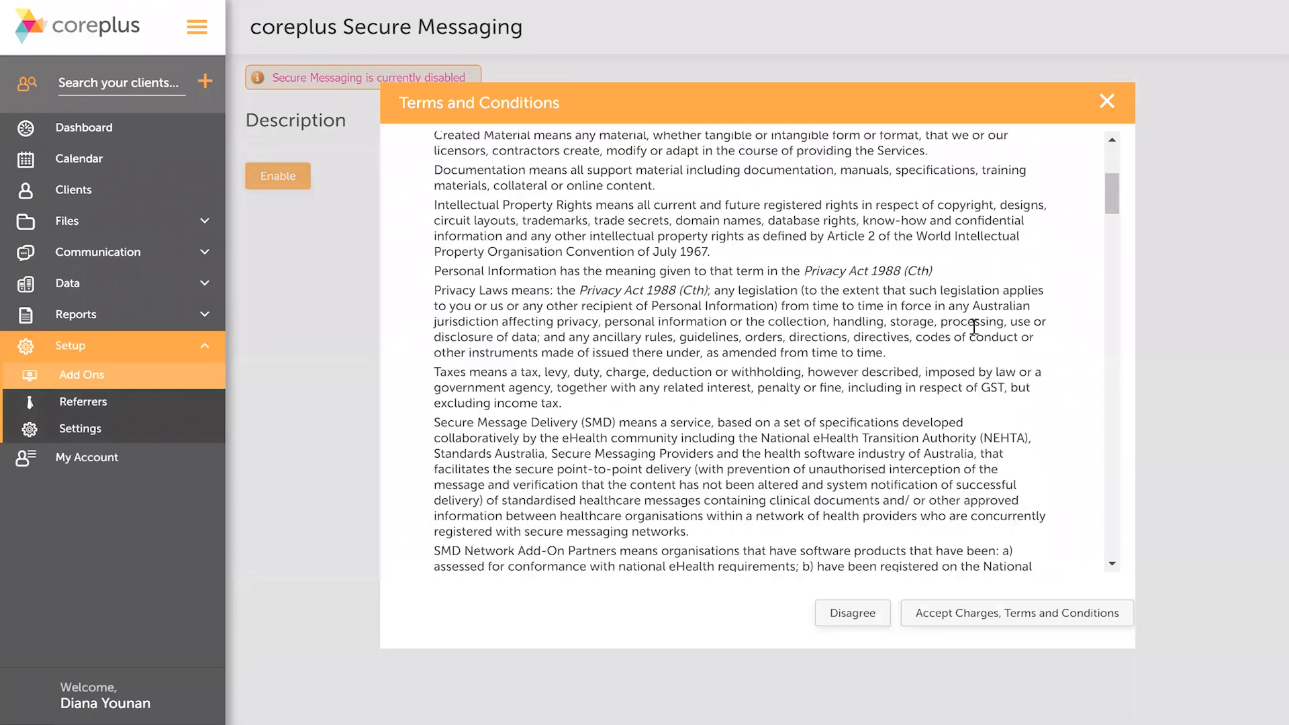
scroll("down", 3)
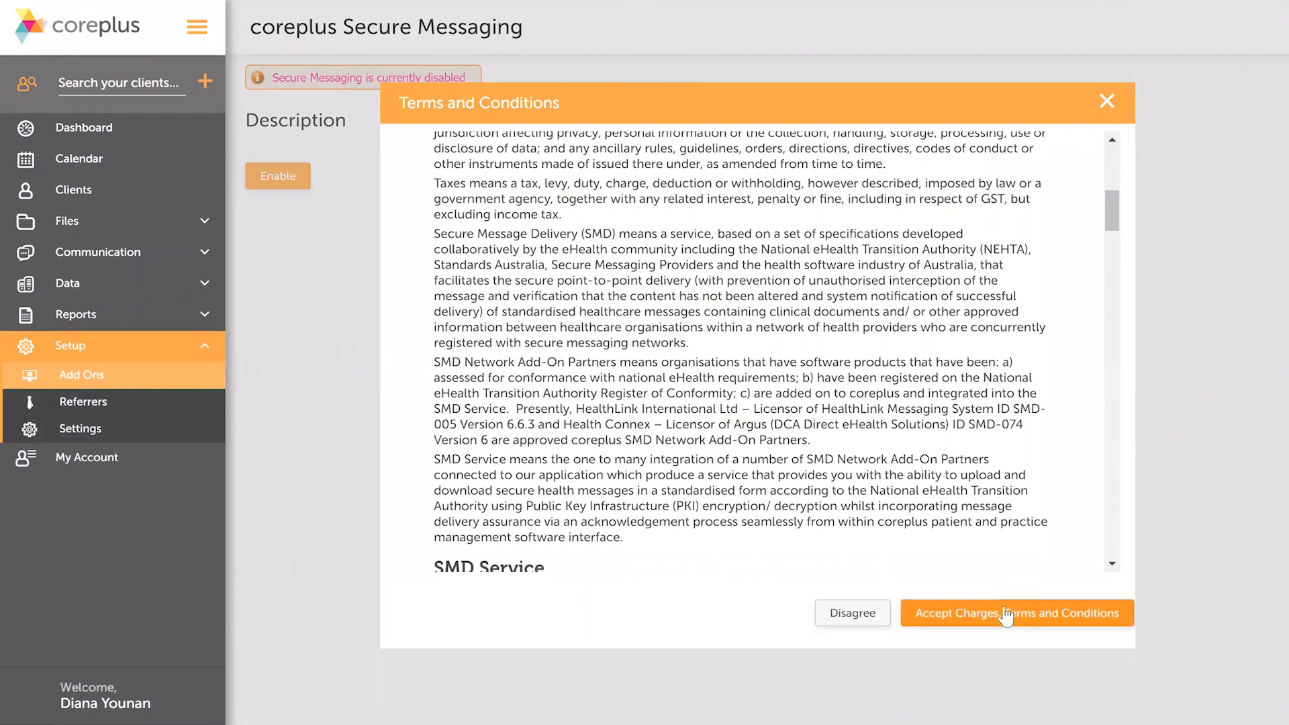
left_click(1016, 612)
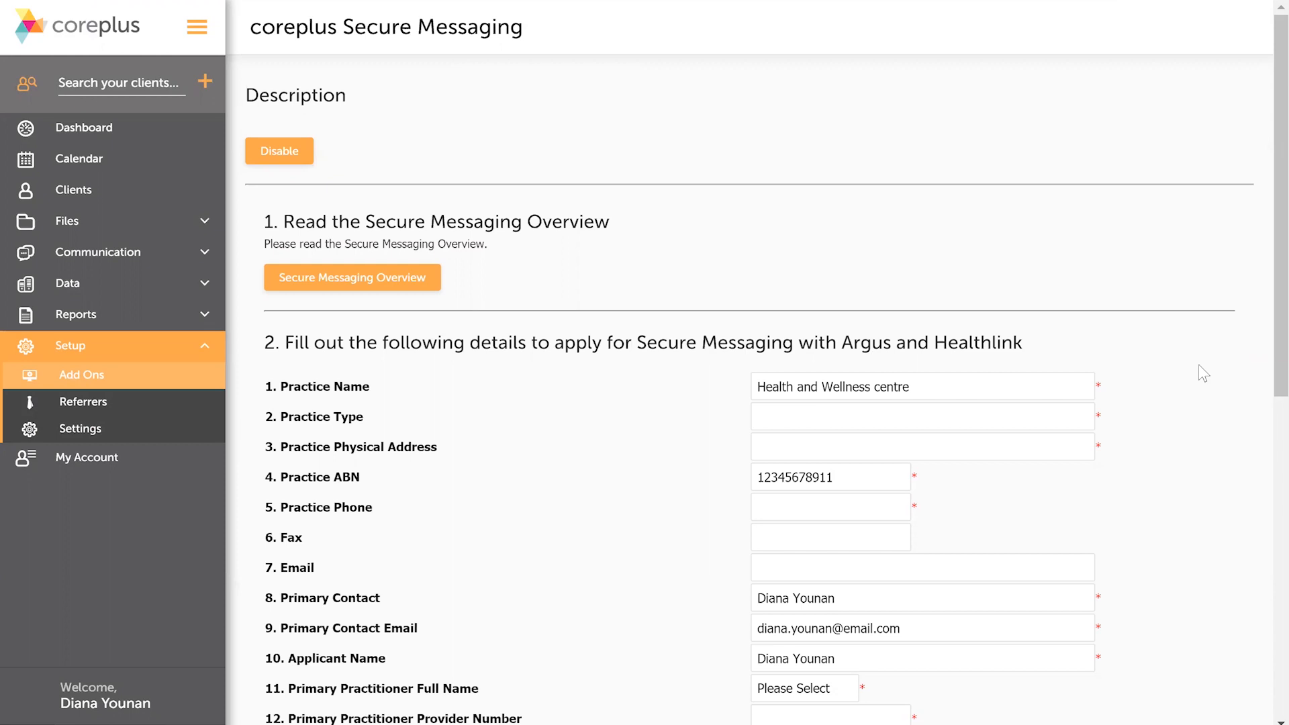
mouse_move(510, 281)
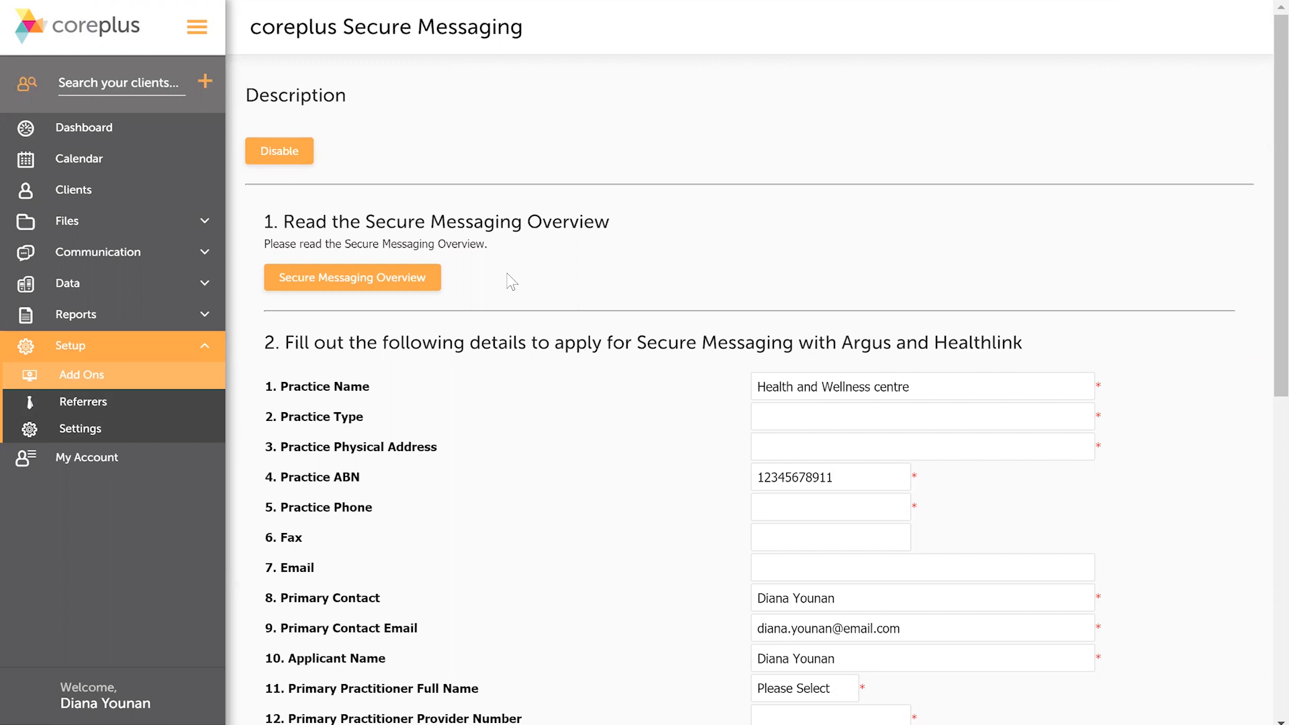
mouse_move(487, 286)
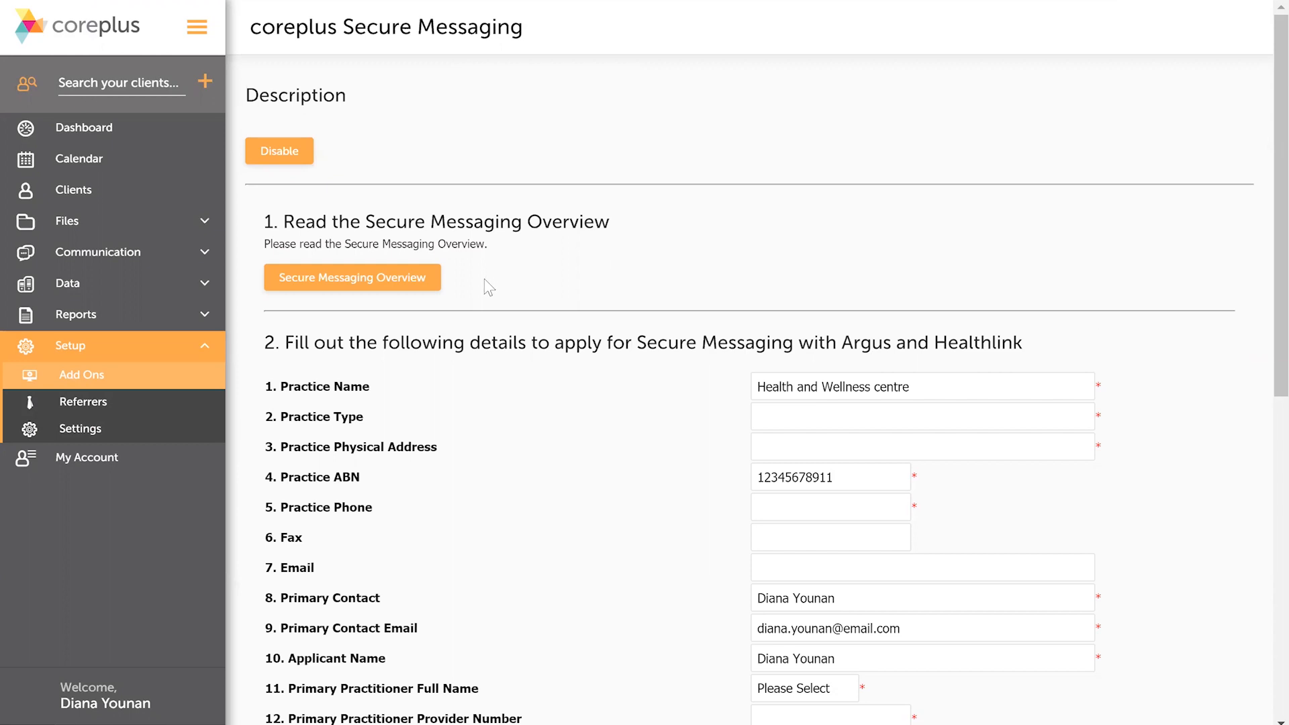
Scroll down to the application form's practice details section with the Practice Type field
scroll("down", 3)
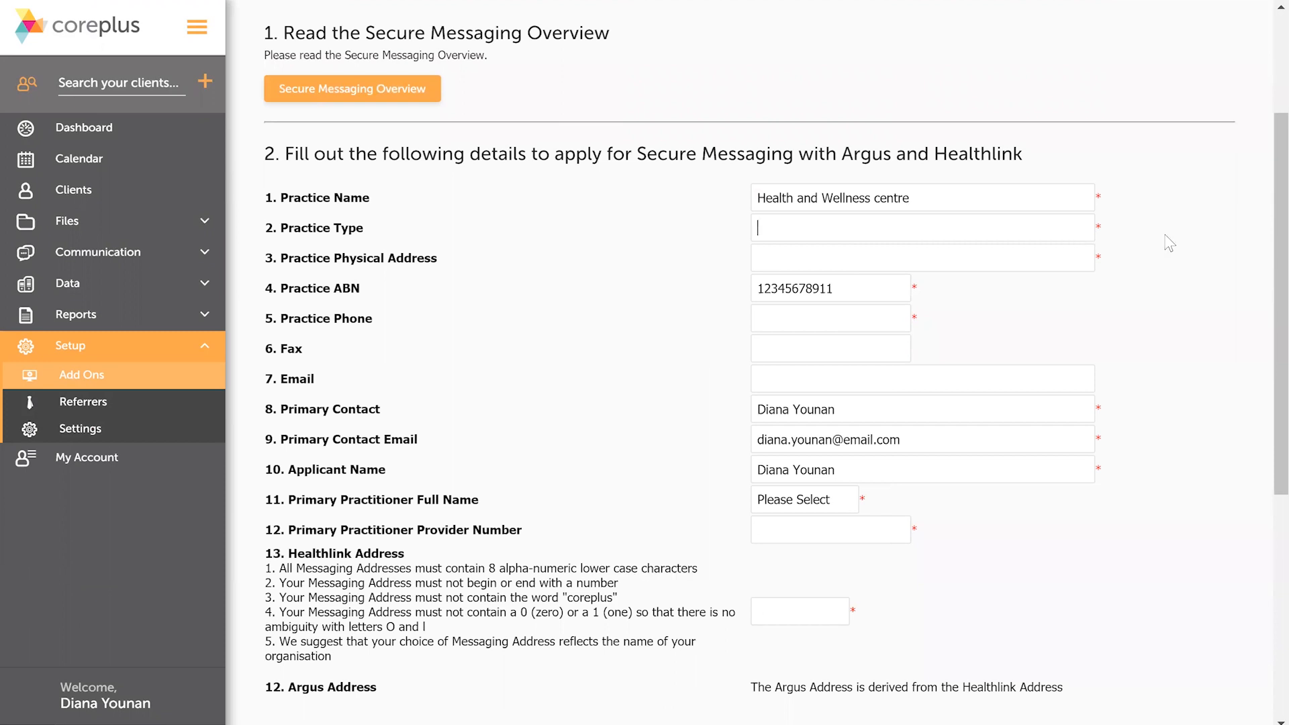
mouse_move(1197, 240)
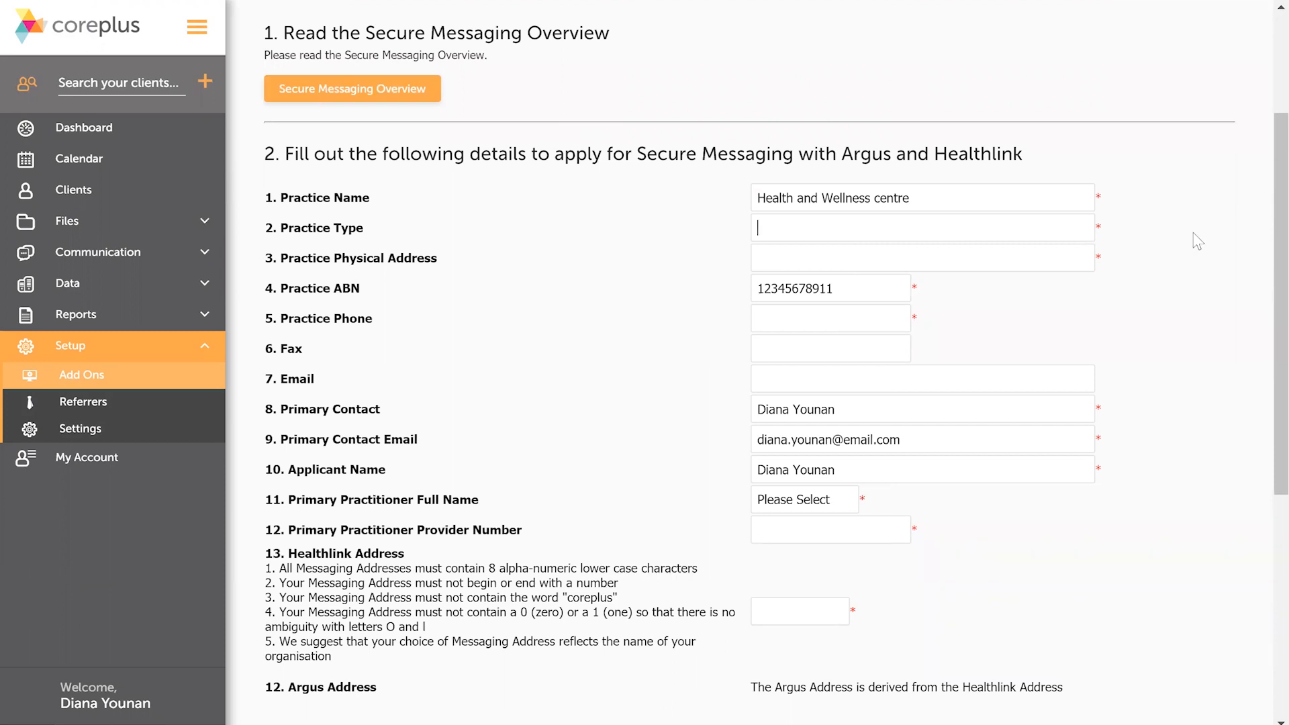
type("Multi-disci")
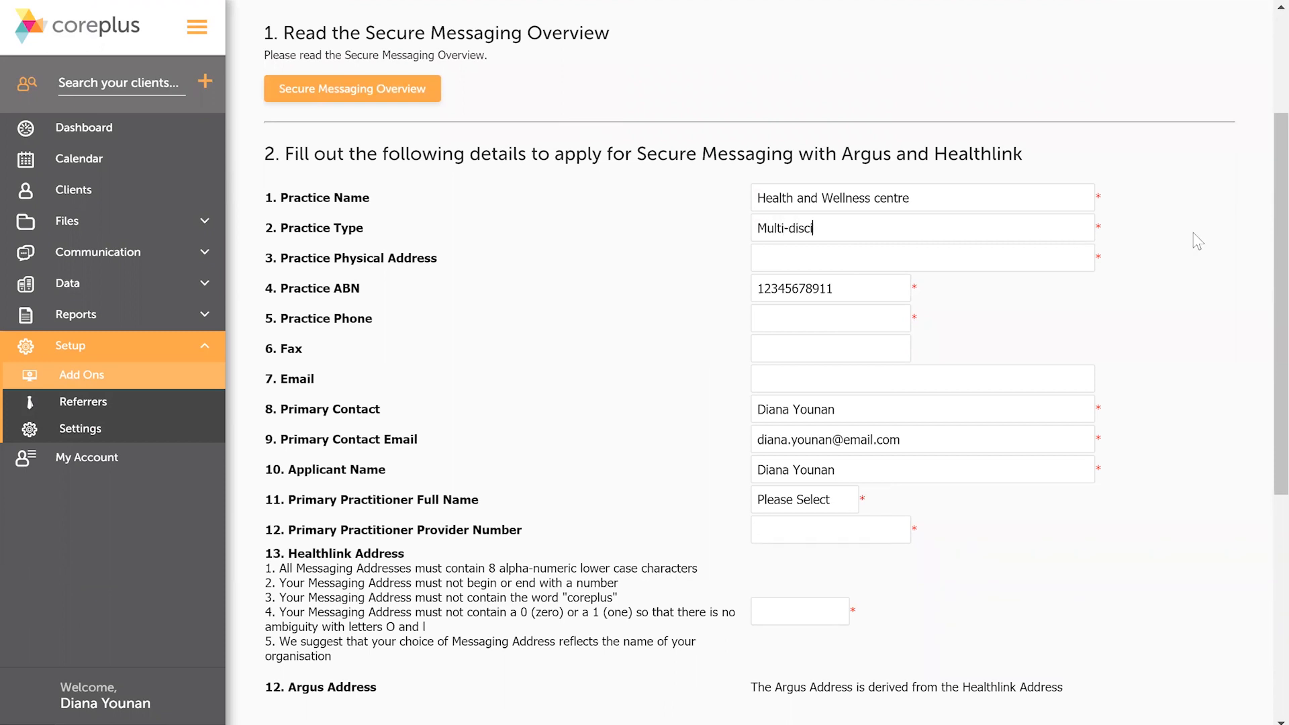
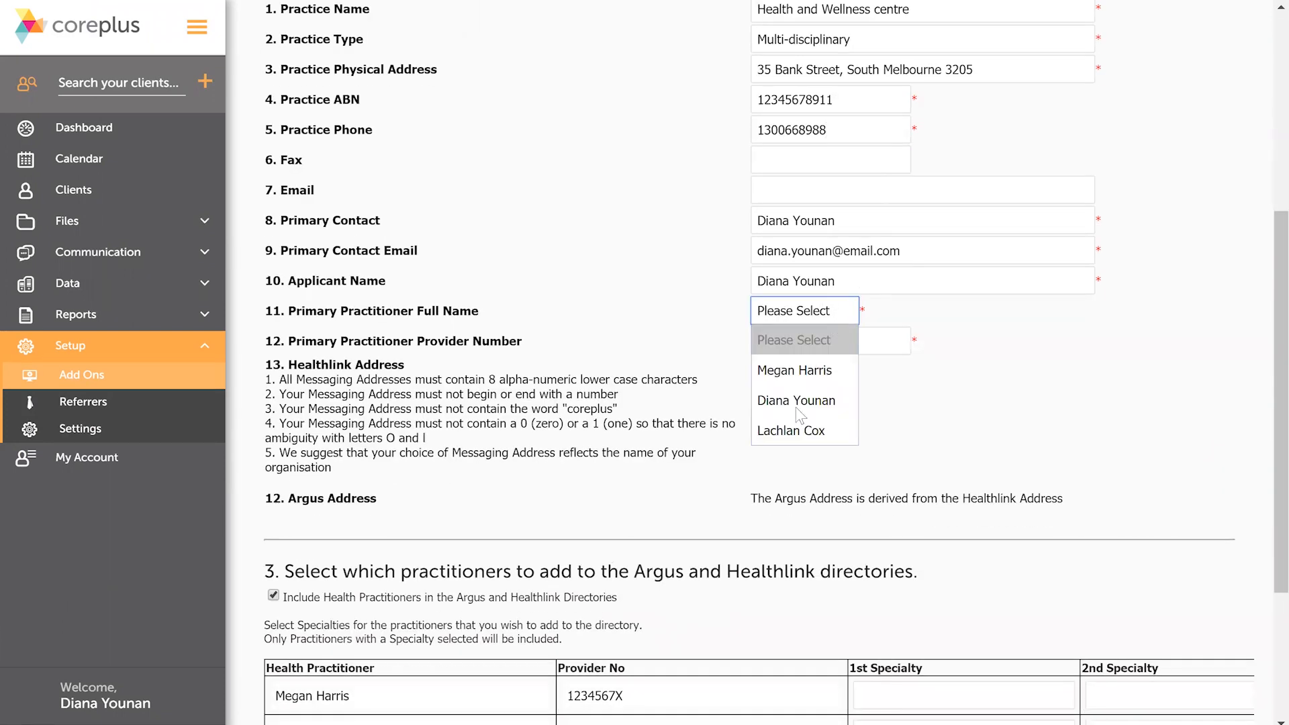
left_click(795, 400)
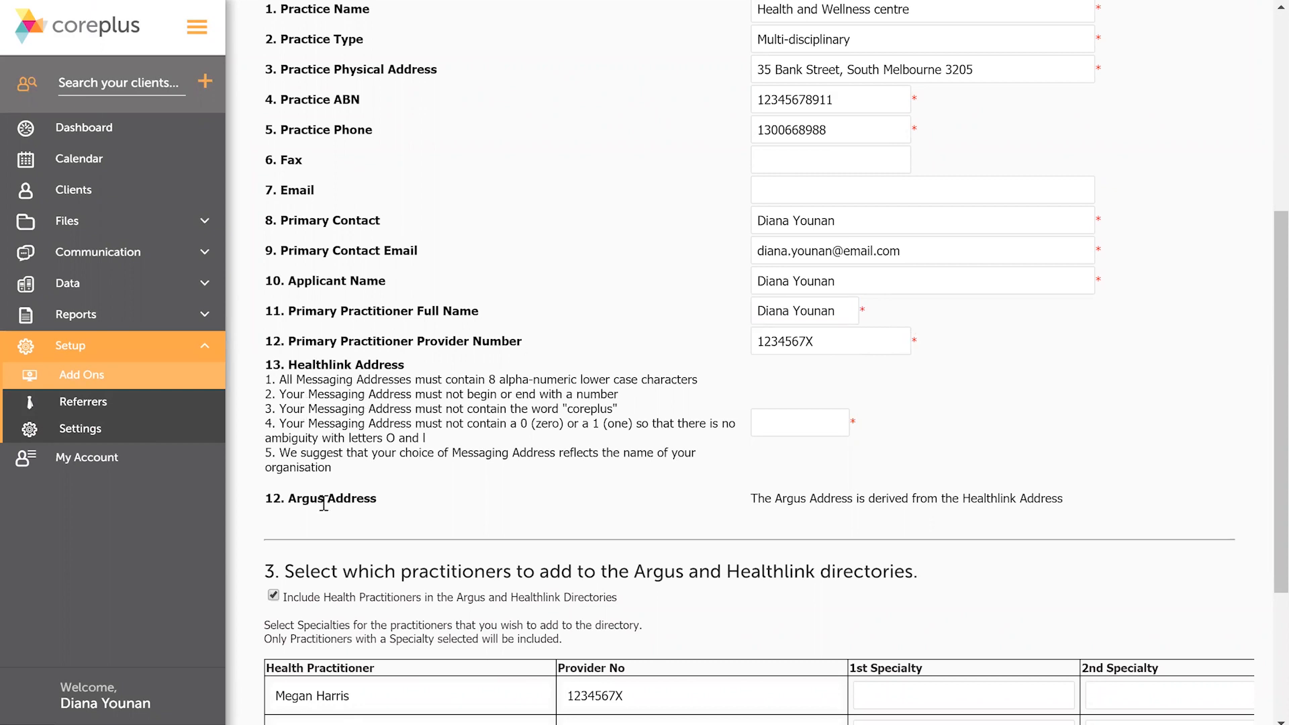
left_click(797, 422)
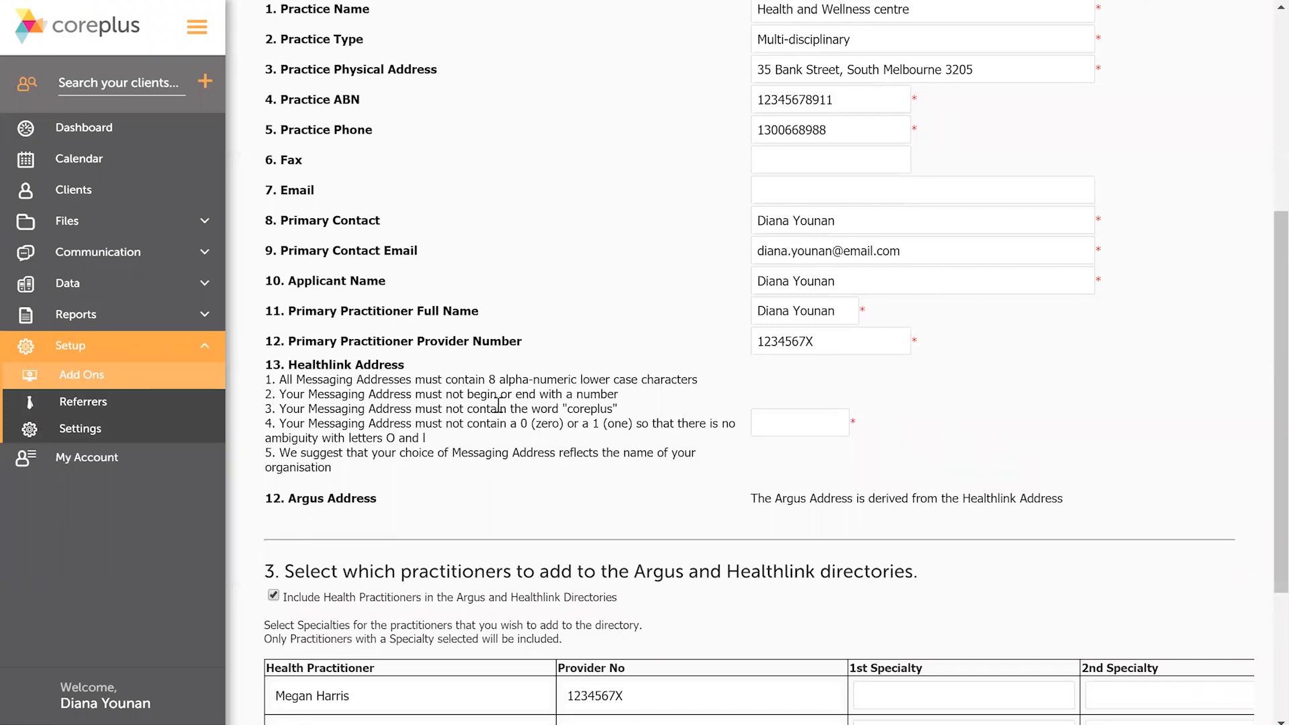
left_click(798, 421)
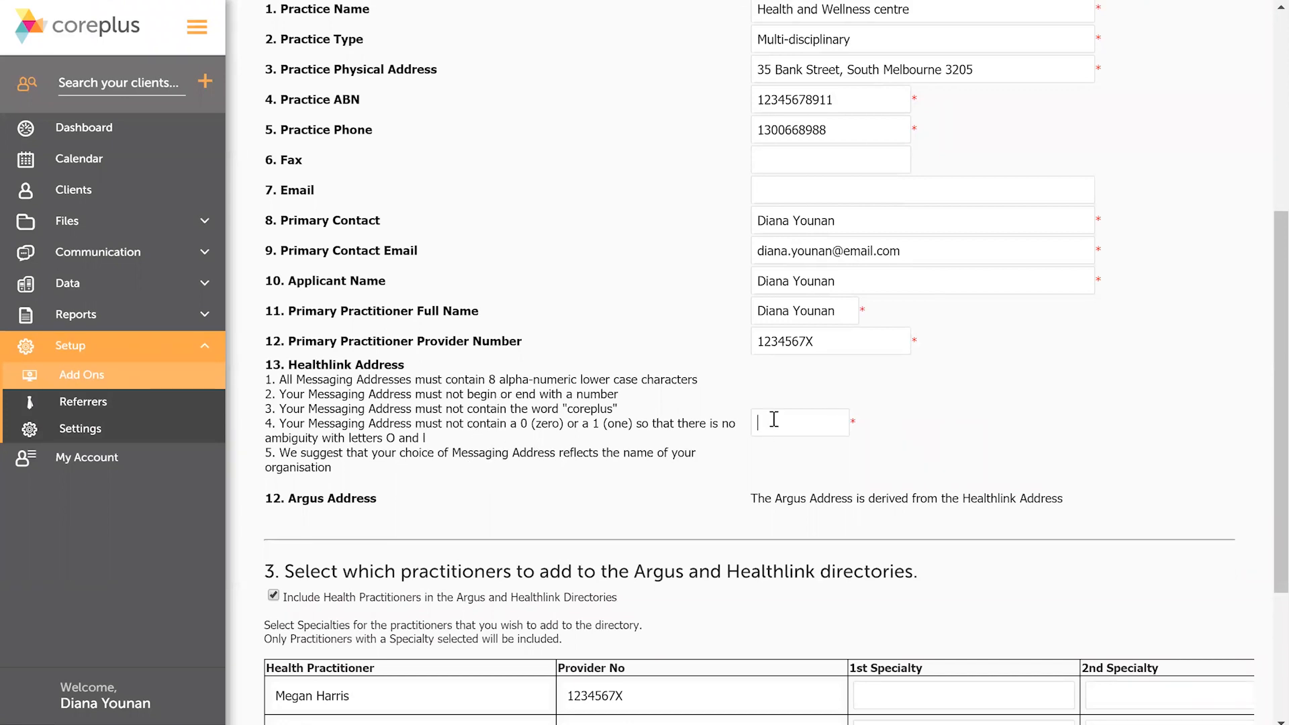
type("wellco89")
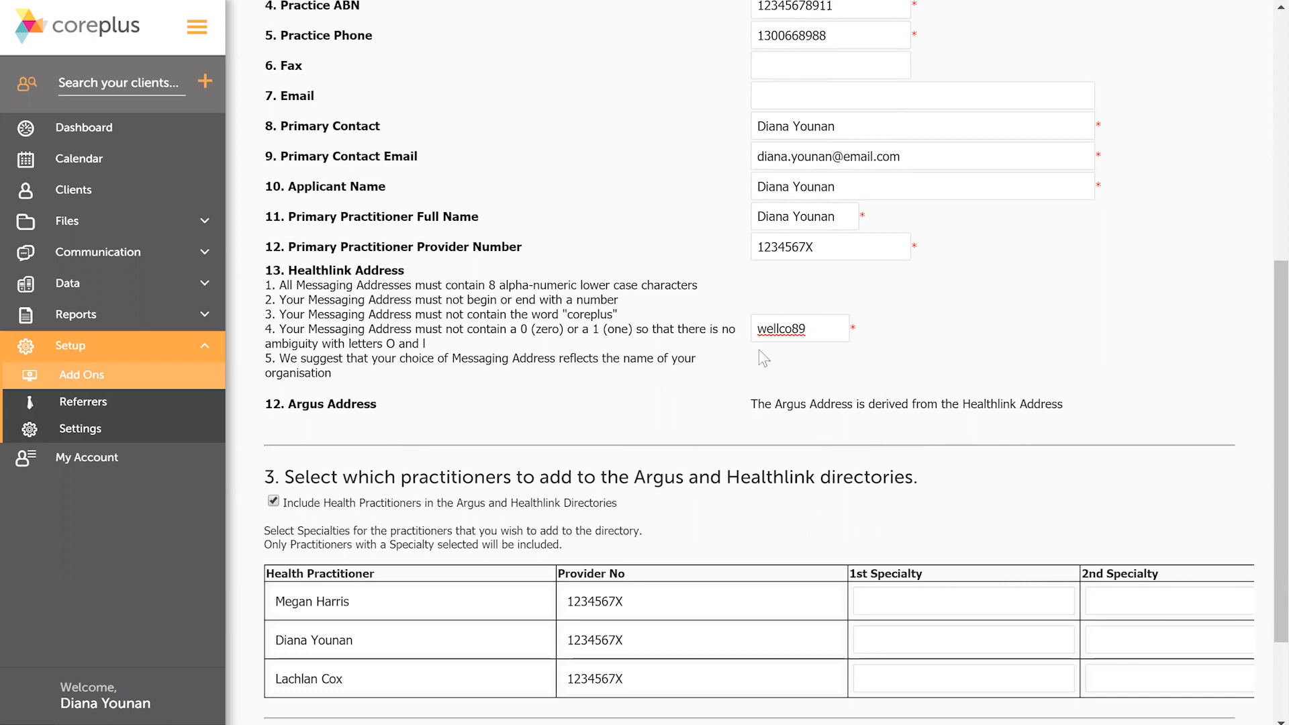
Trim the Healthlink address to wellco8 and give the first practitioner the Psychologist specialty
scroll("down", 3)
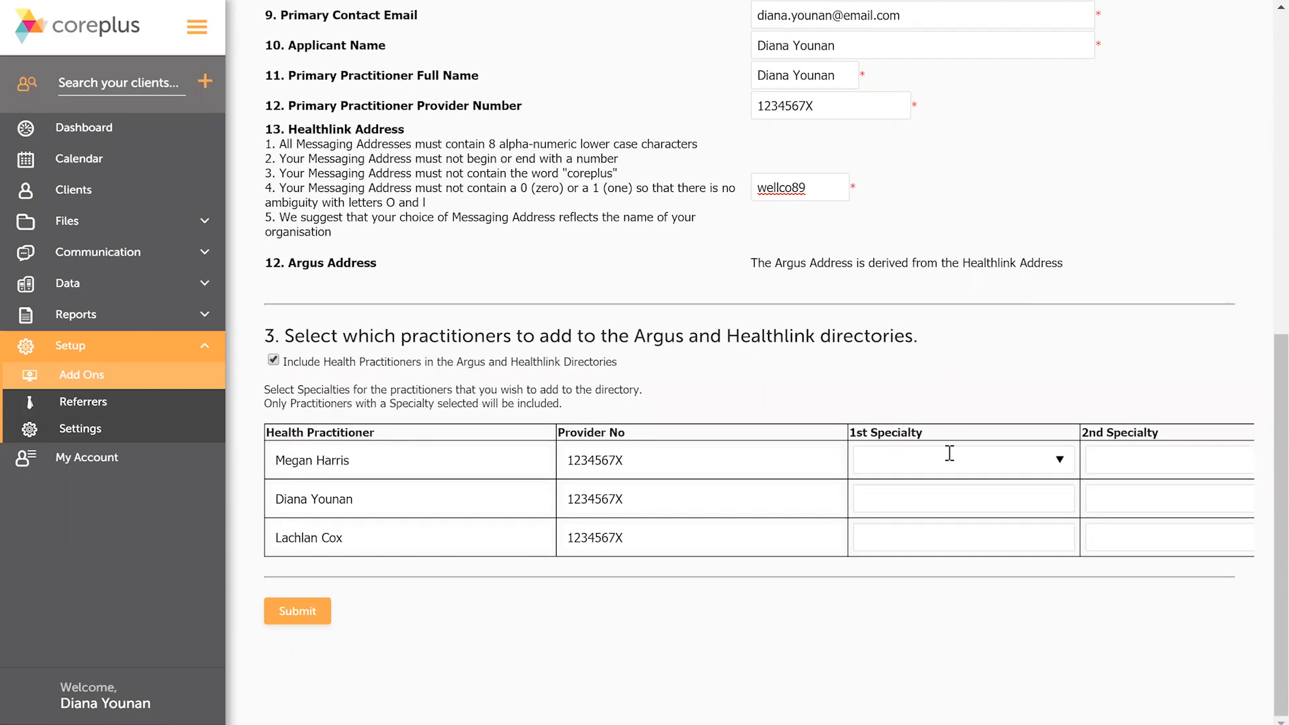
key("backspace")
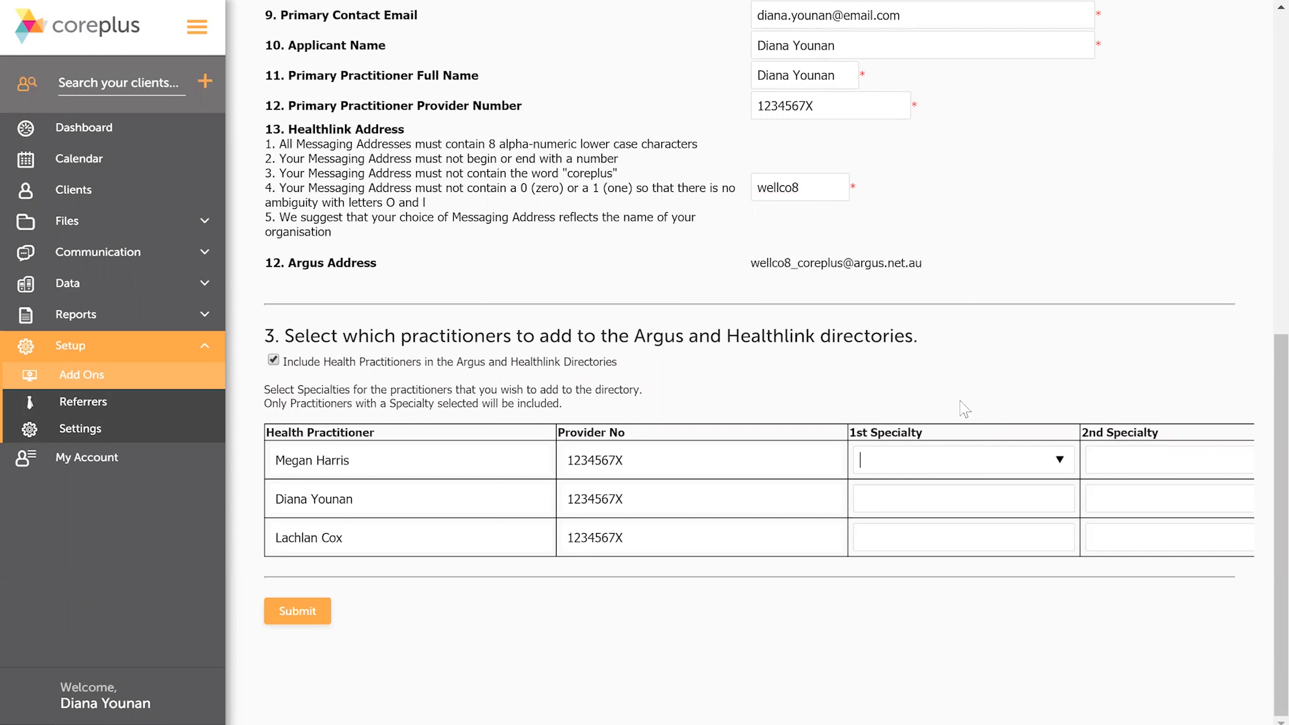
type("psy")
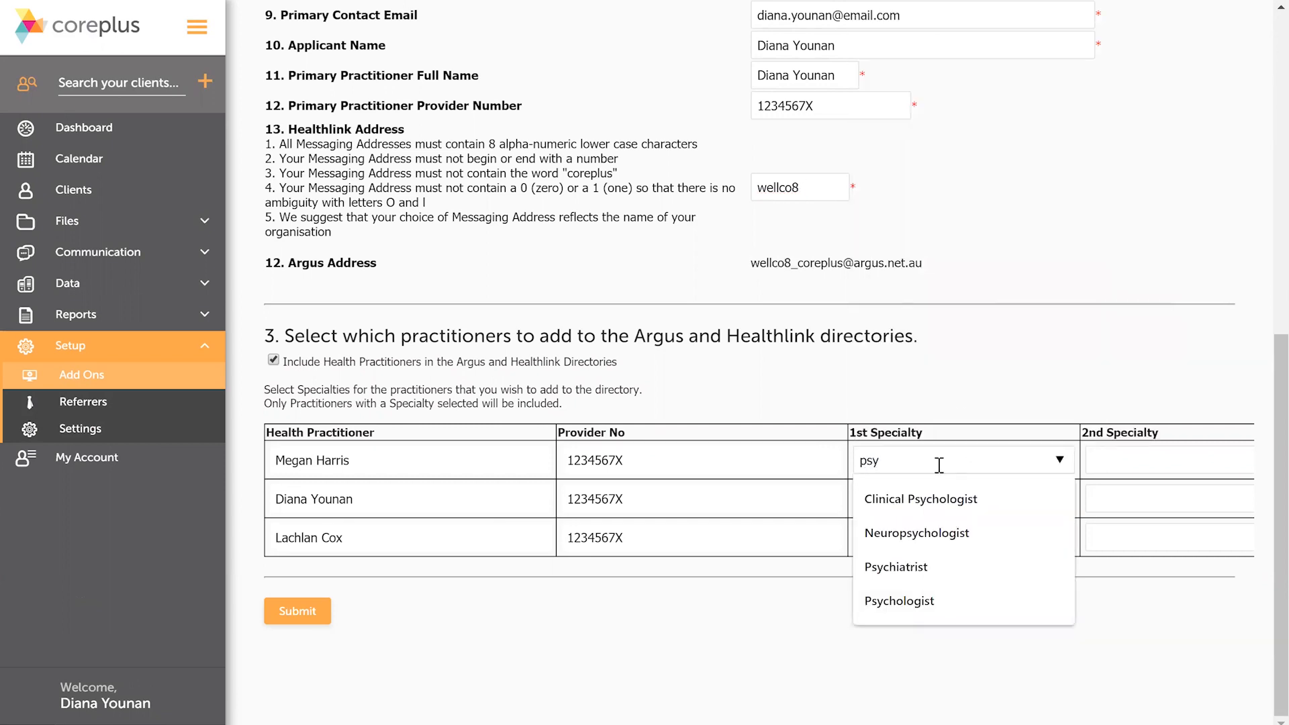
left_click(962, 498)
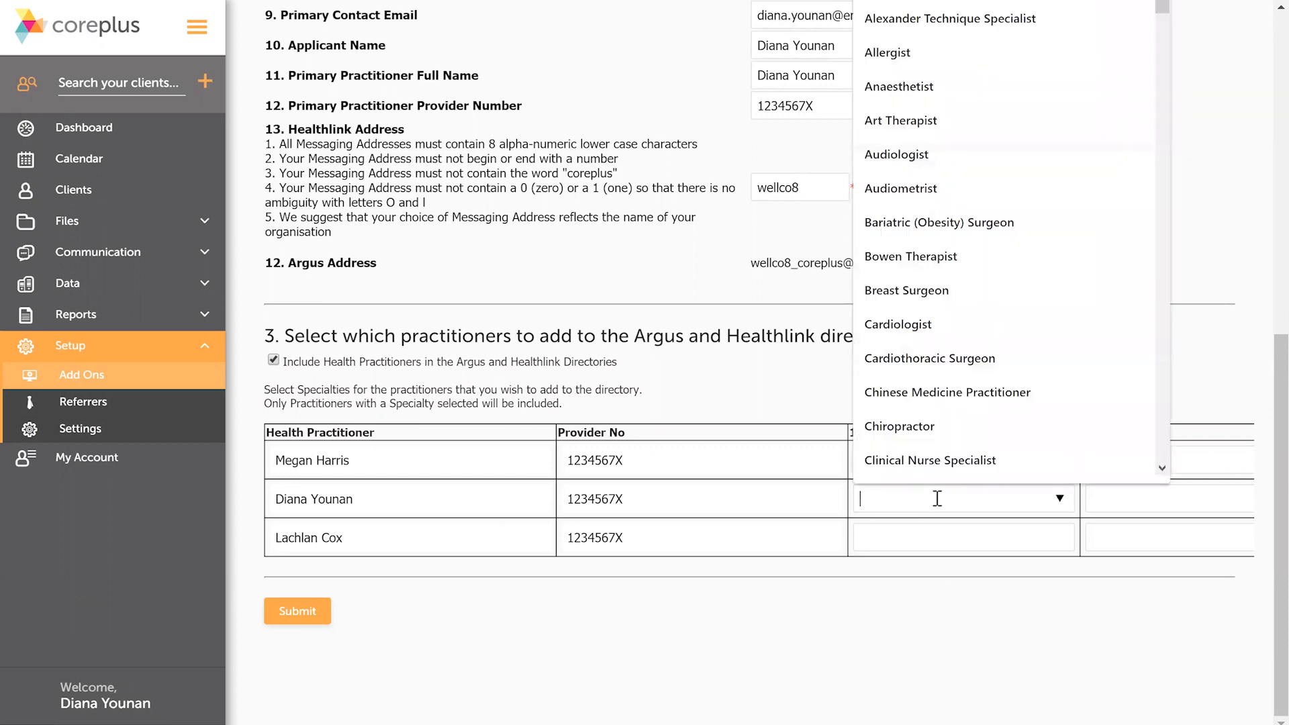
Give the other practitioners Nutritionist and Physiotherapist specialties, then submit the application
type("nu")
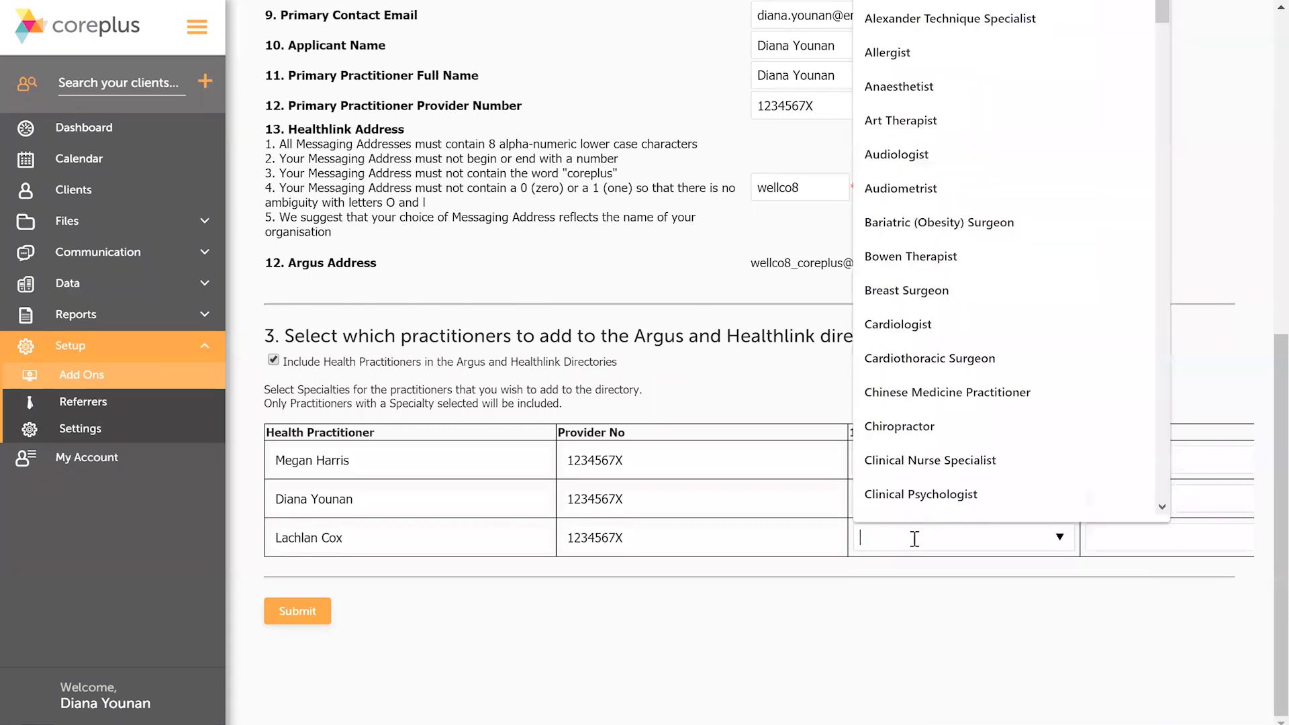
type("physio")
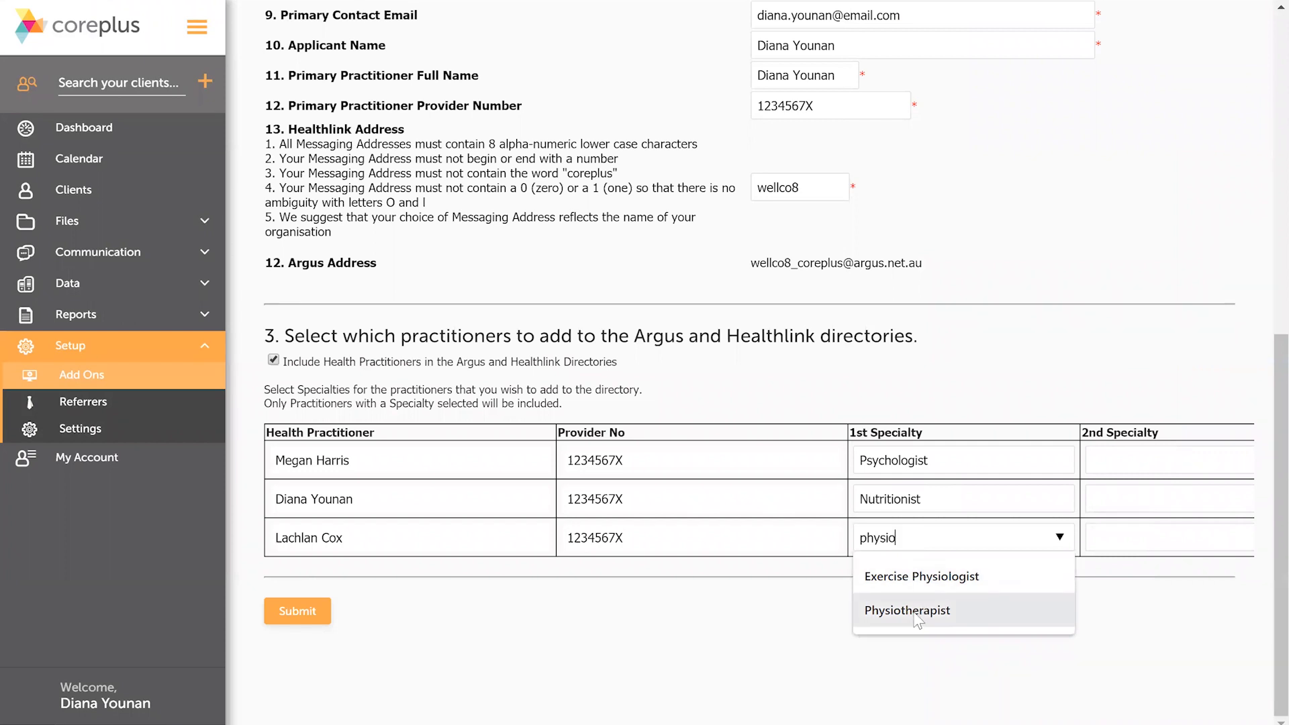
left_click(908, 610)
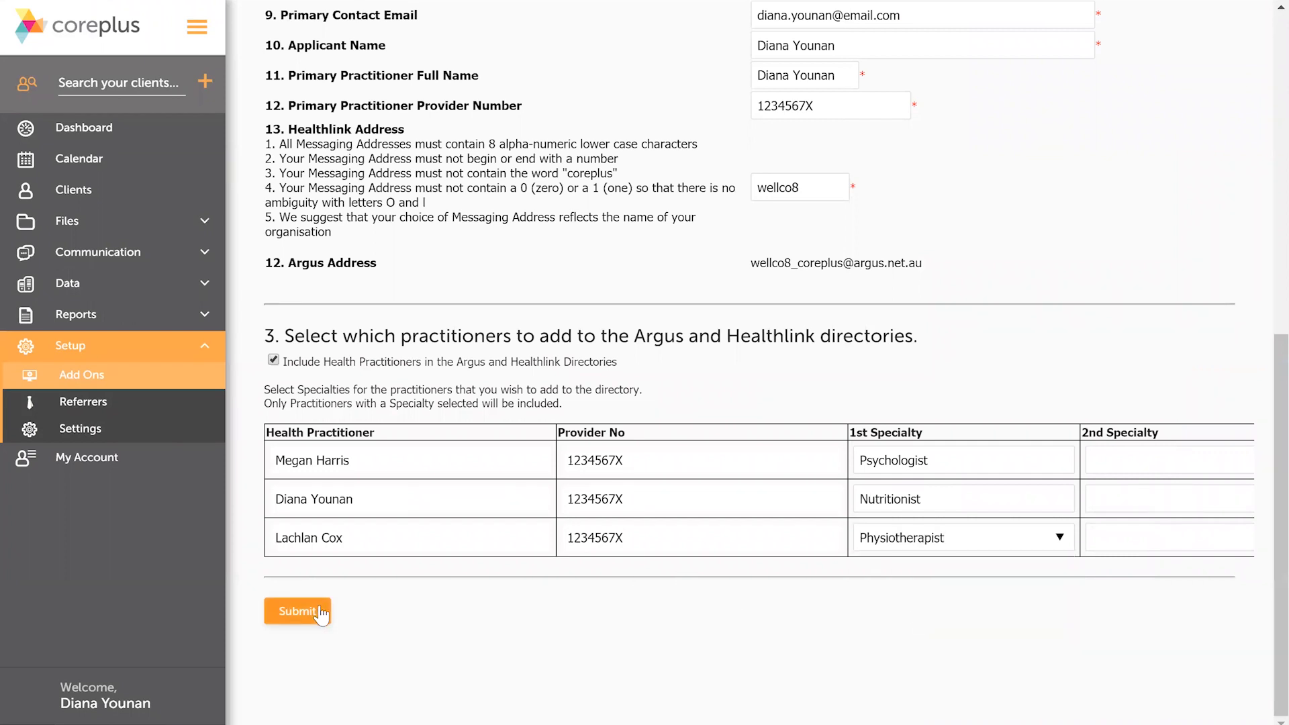
left_click(945, 538)
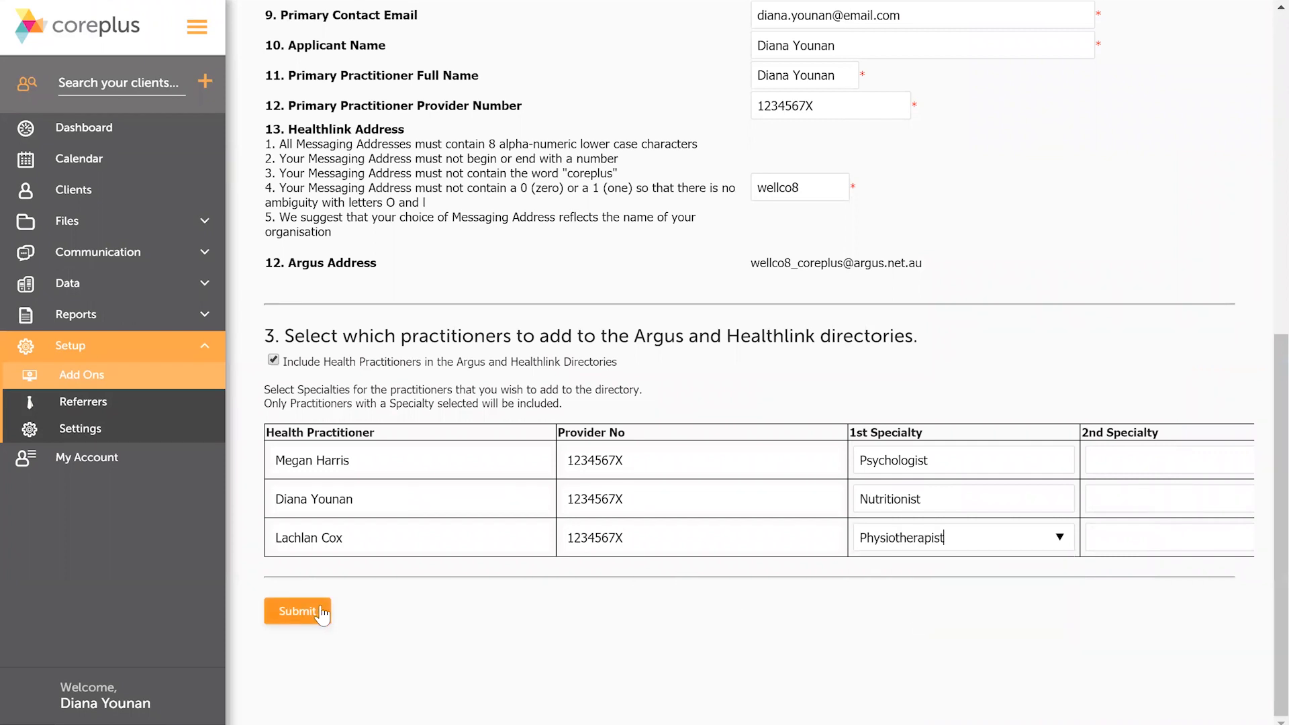